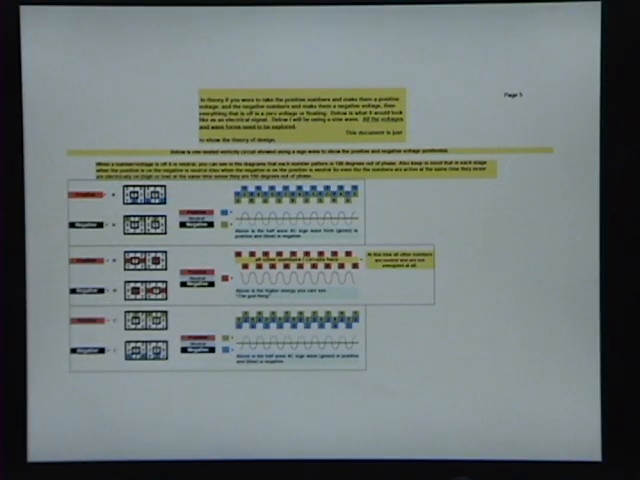
pyautogui.moveTo(50, 300)
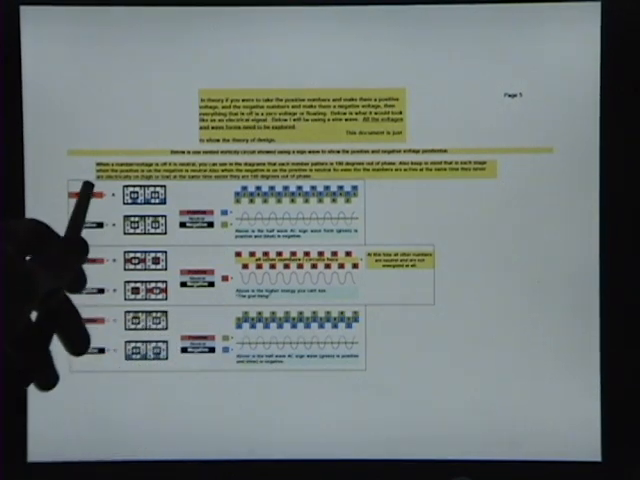